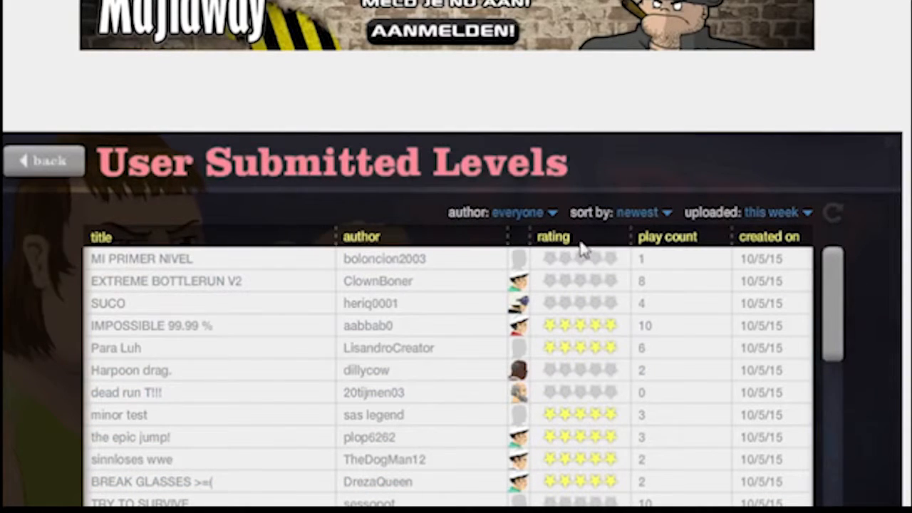
Step: Sort the user level list by rating and refresh it
click(641, 211)
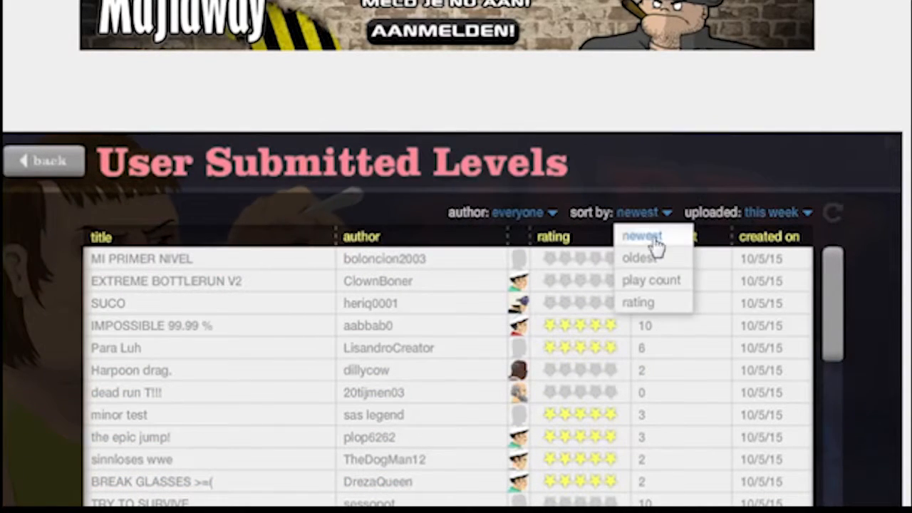
click(637, 302)
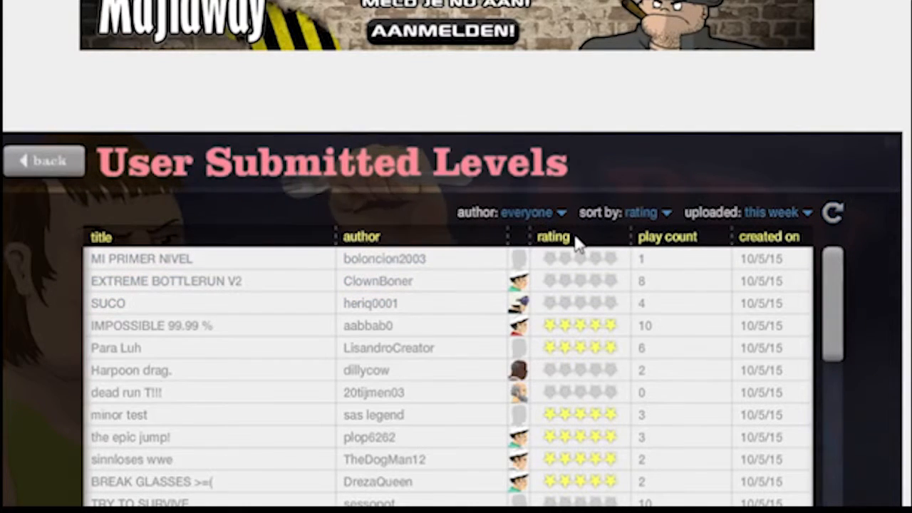
click(773, 211)
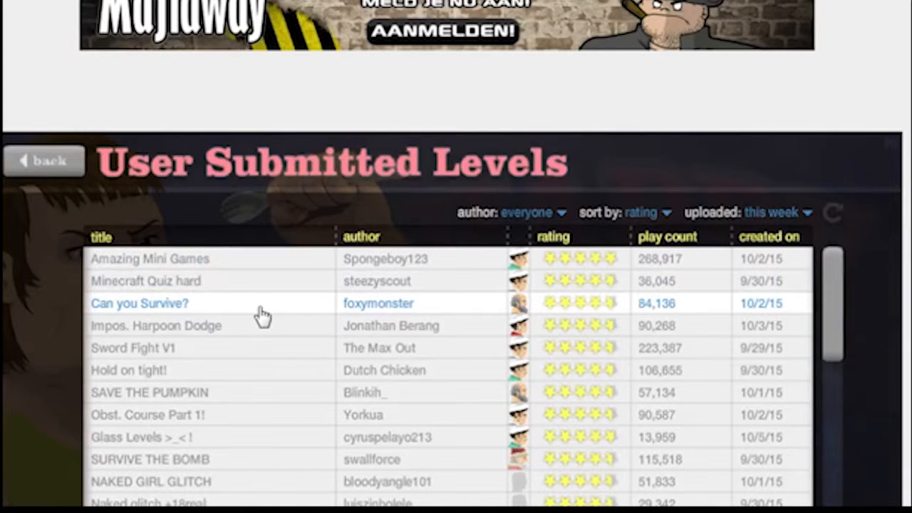
mouse_move(416, 360)
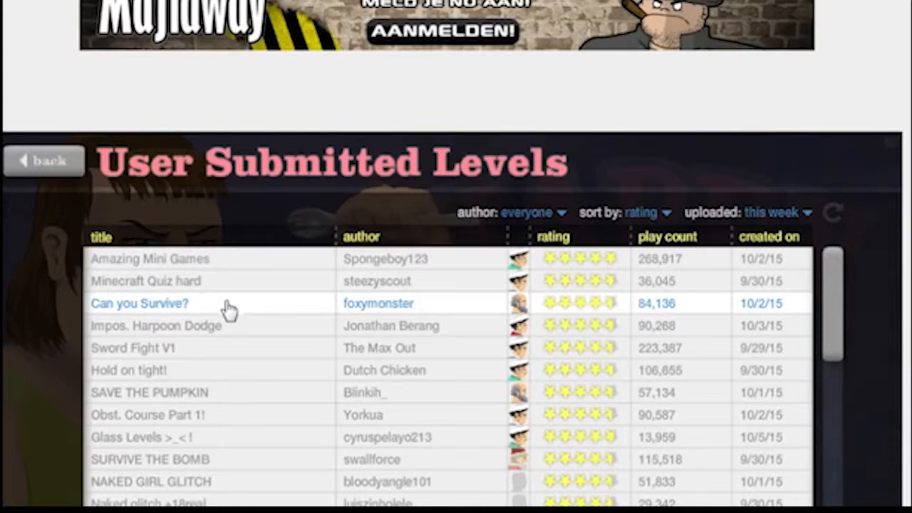
Step: Expand the Can you Survive? entry, detour through Options and return to the browser
click(140, 302)
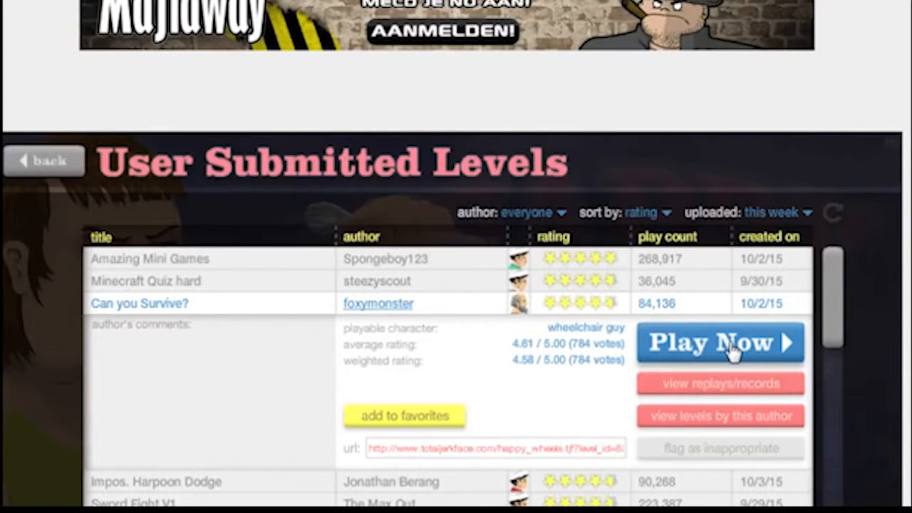
click(720, 342)
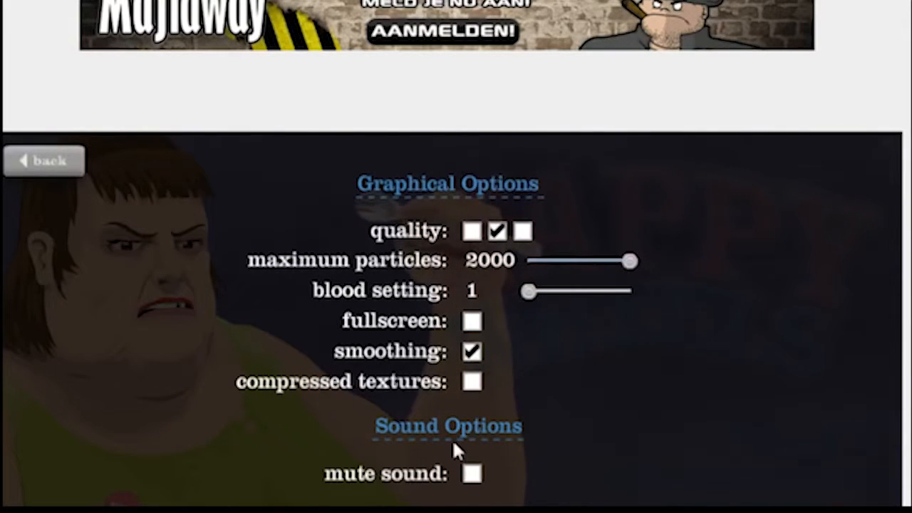
click(43, 160)
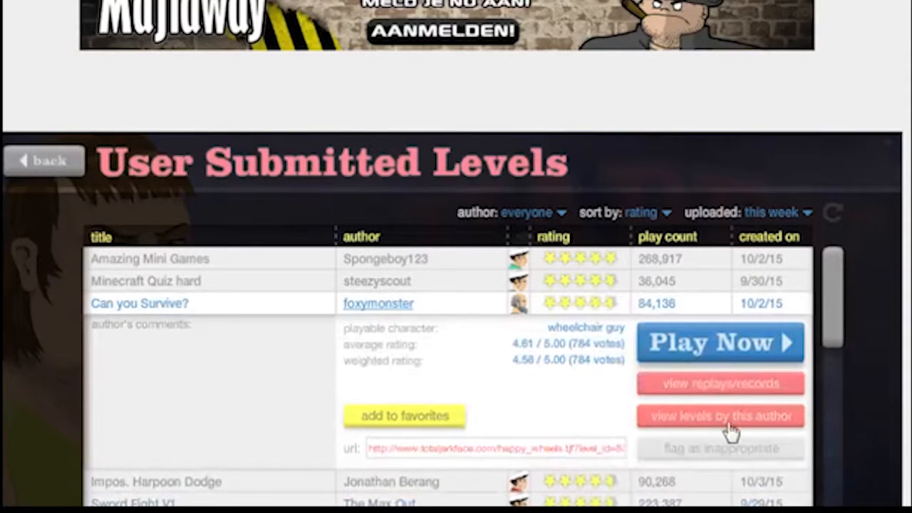
Step: Play Can you Survive? to a 5.97-second victory and restart it
click(720, 342)
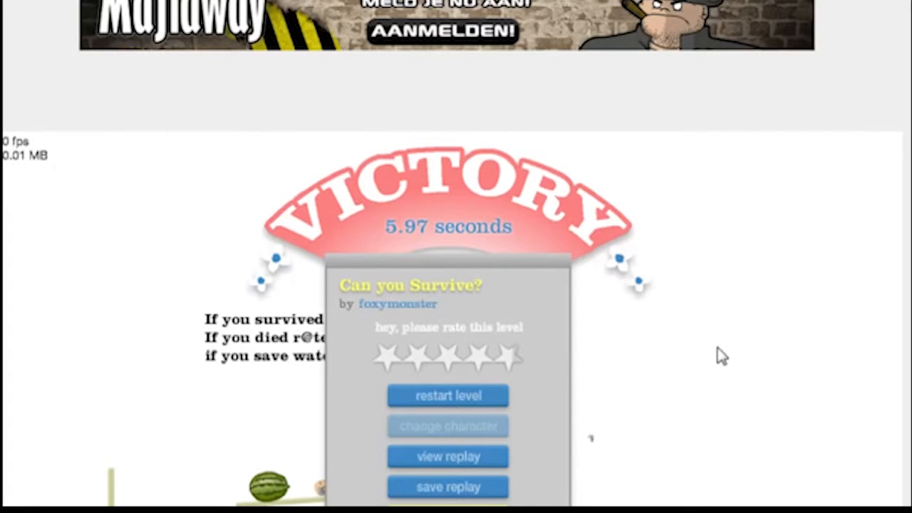
mouse_move(231, 485)
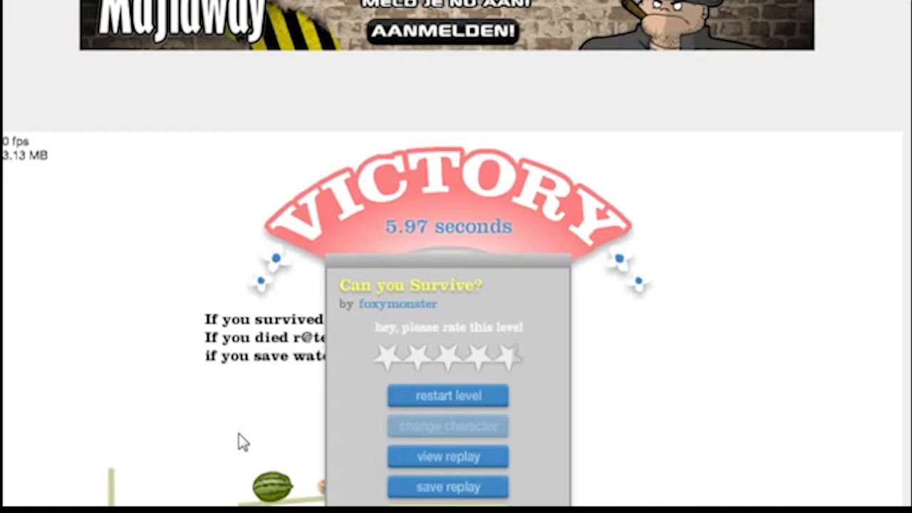
mouse_move(248, 431)
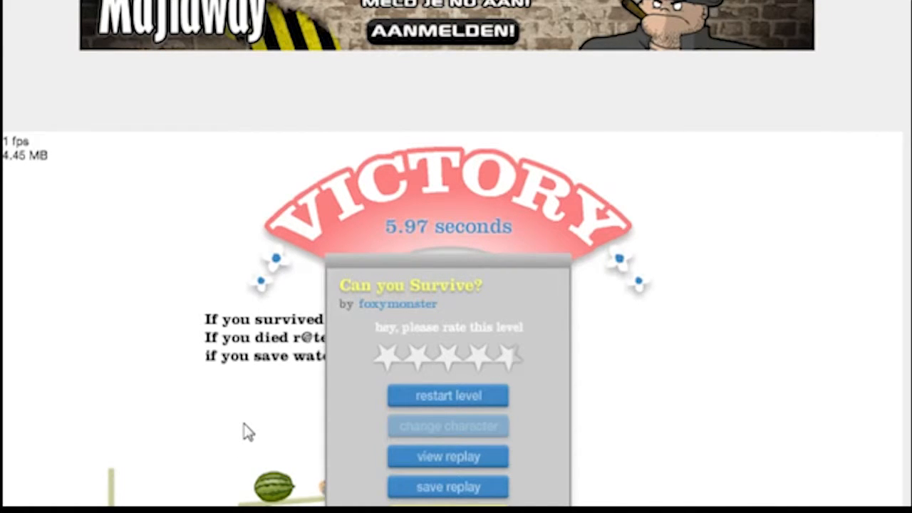
mouse_move(447, 396)
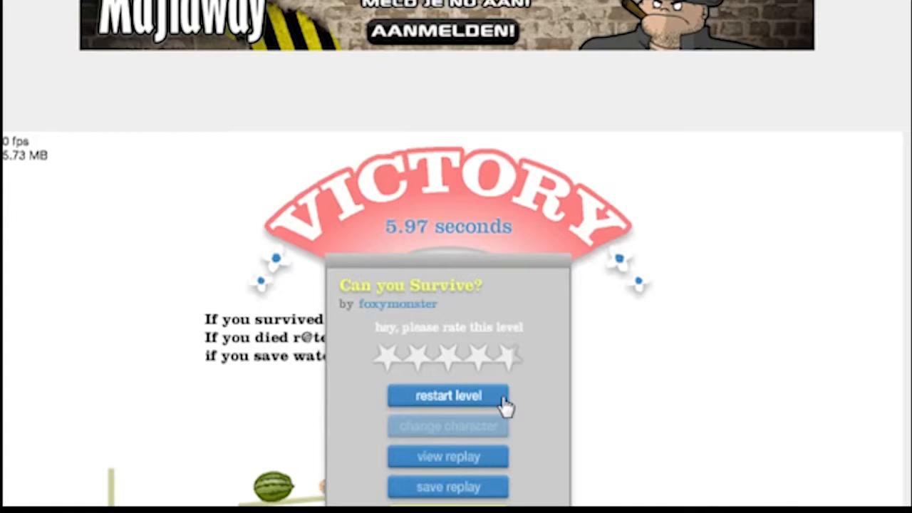
click(448, 397)
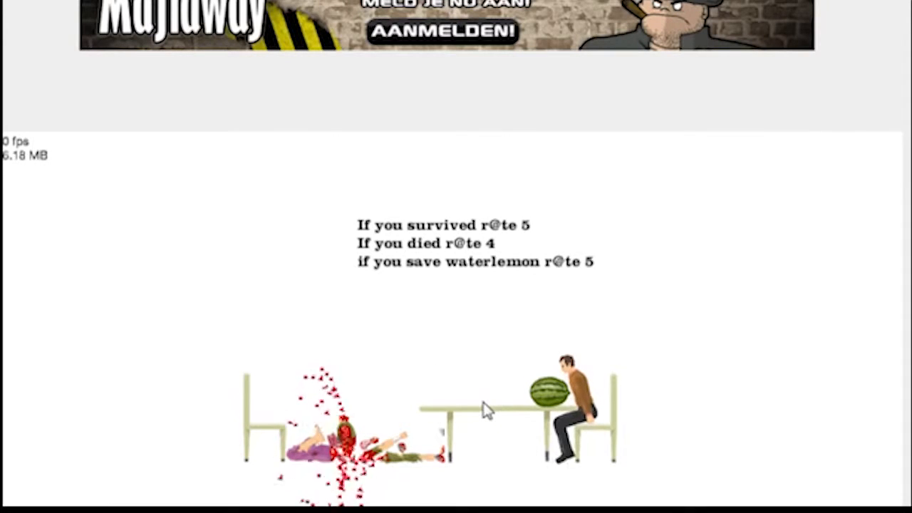
mouse_move(439, 371)
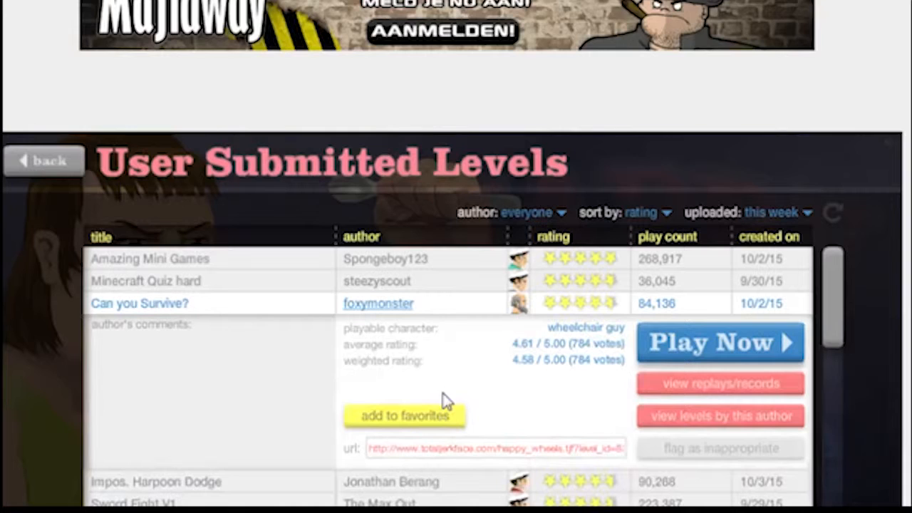
mouse_move(293, 405)
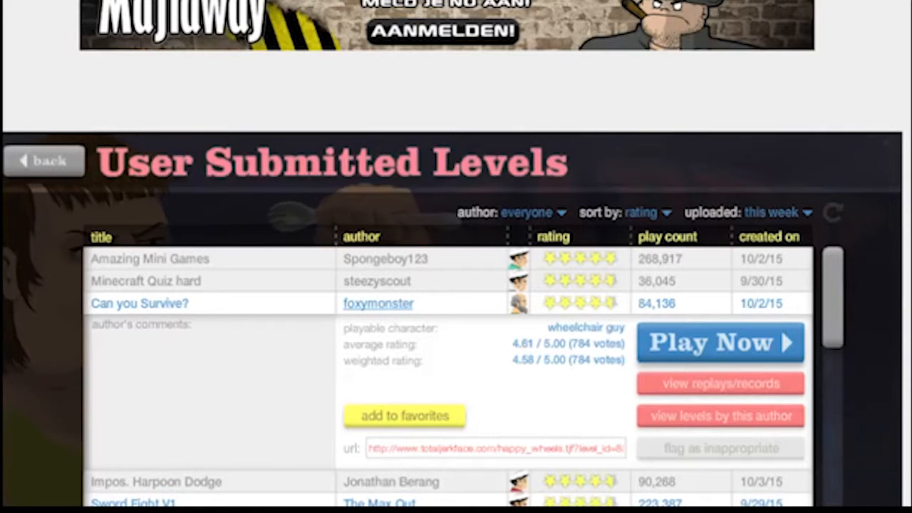
Step: Play Sword Fight V1, exit to the level list and scroll further down
click(134, 348)
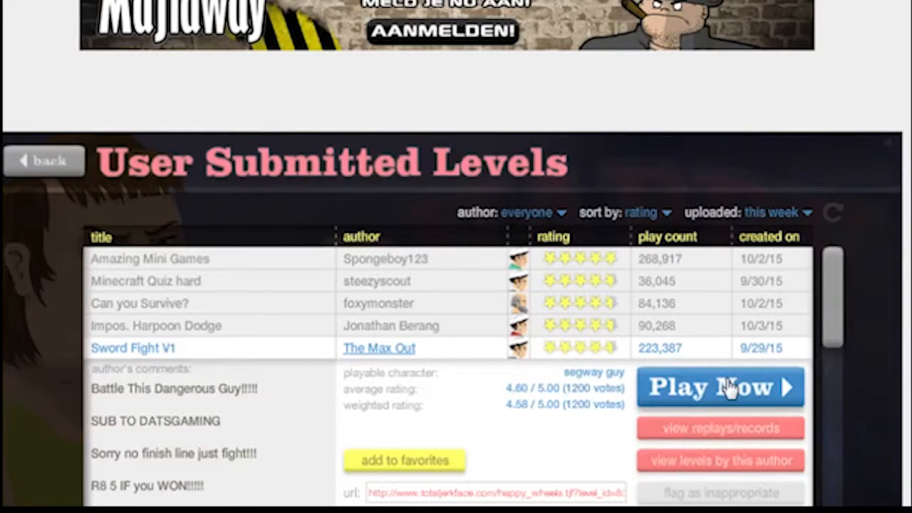
mouse_move(791, 392)
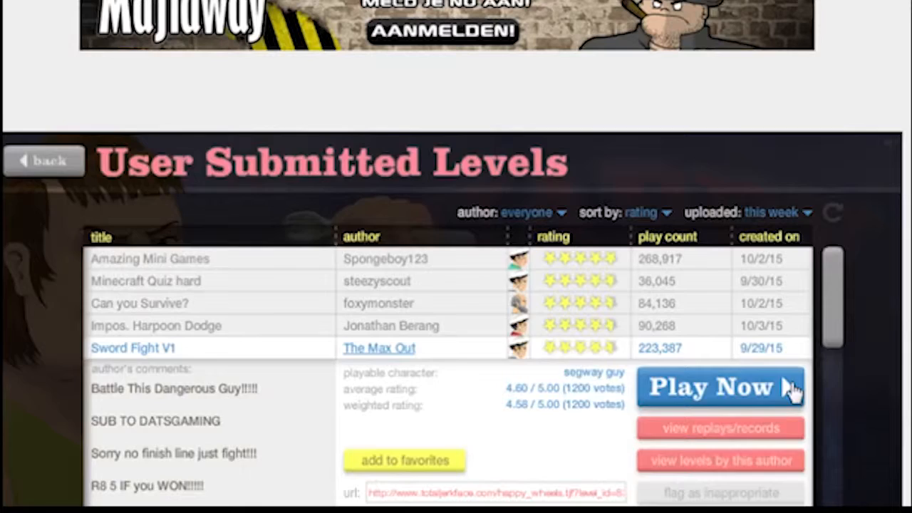
click(721, 388)
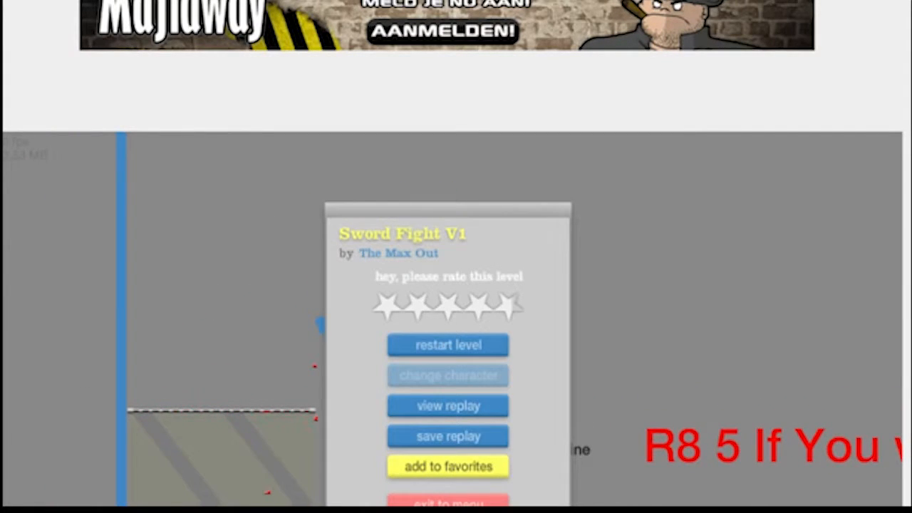
click(447, 345)
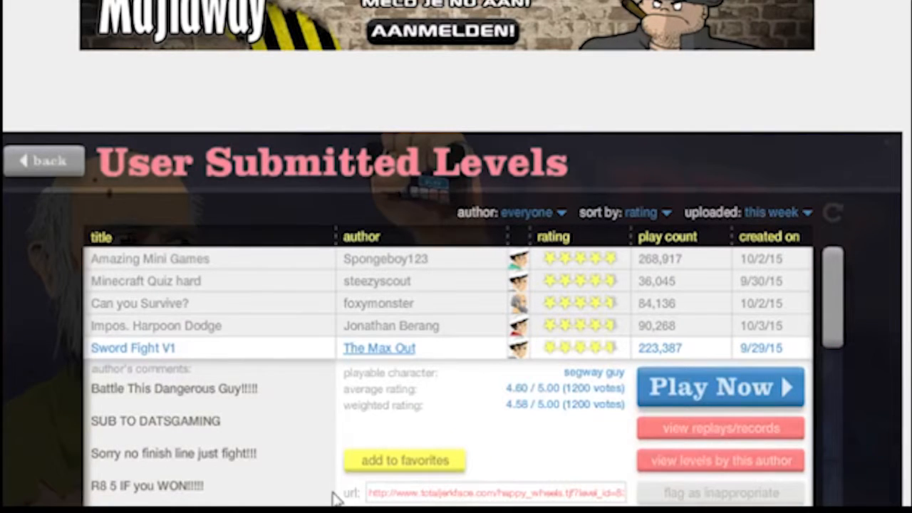
scroll(down, 3)
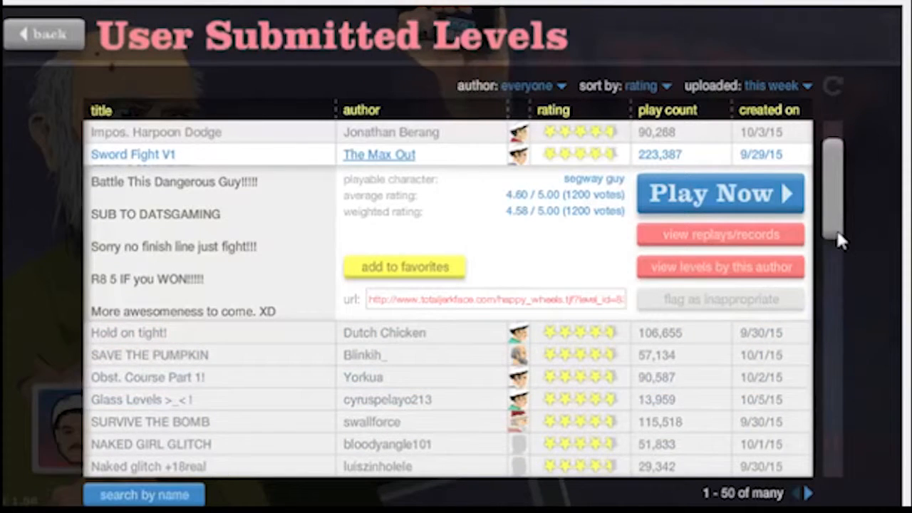
scroll(down, 3)
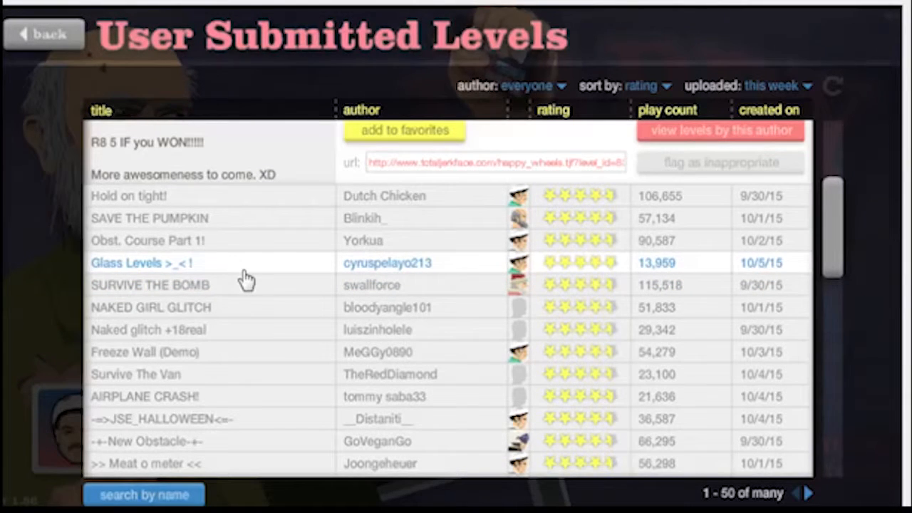
click(142, 263)
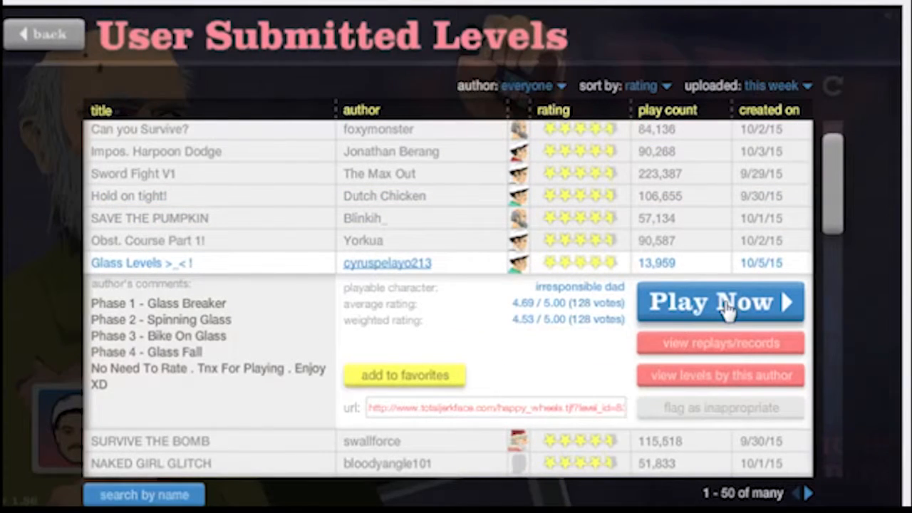
mouse_move(720, 311)
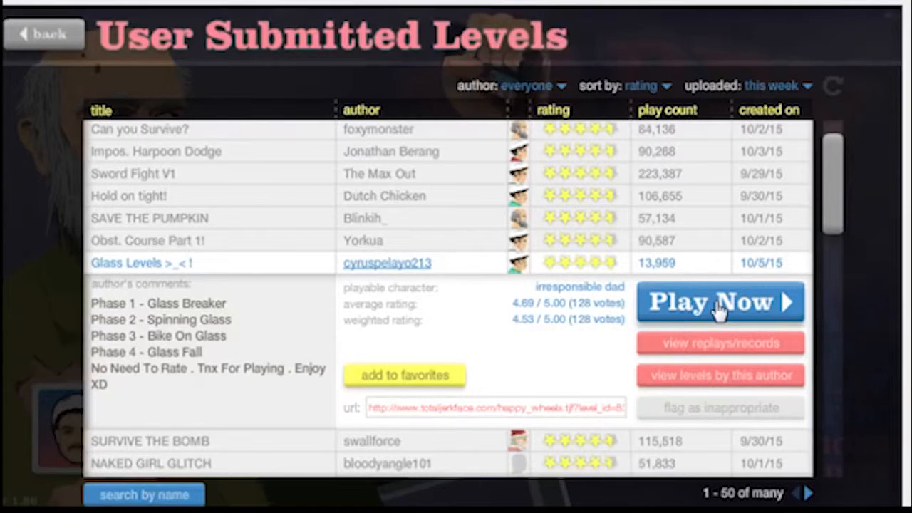
mouse_move(705, 269)
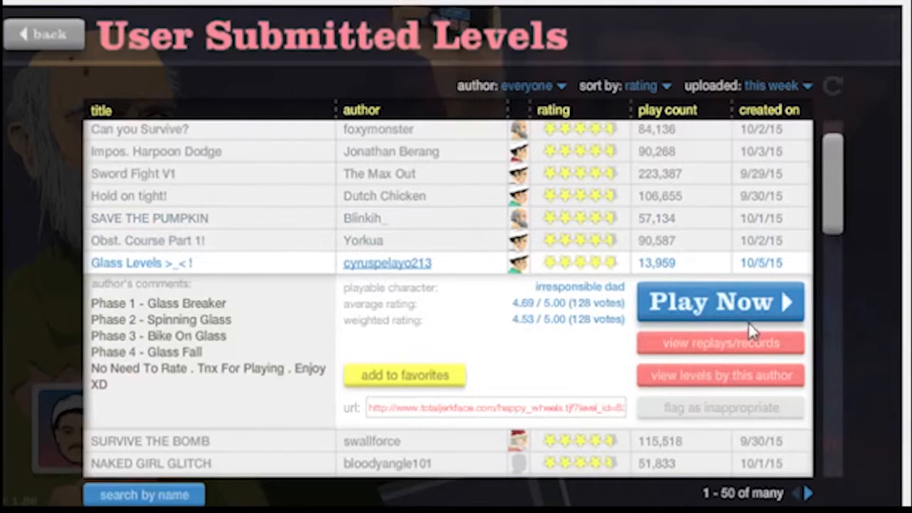
click(718, 303)
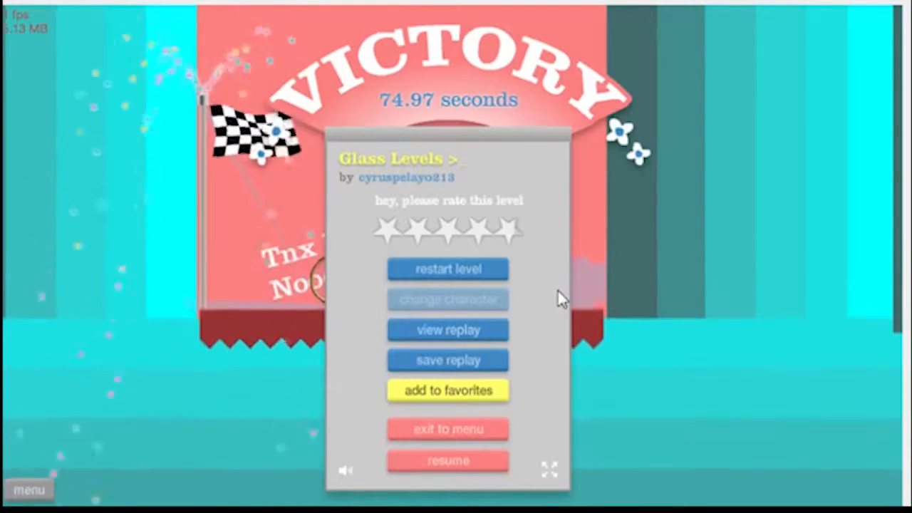
Step: Dismiss the login-required rating notice and exit to the level list
click(448, 229)
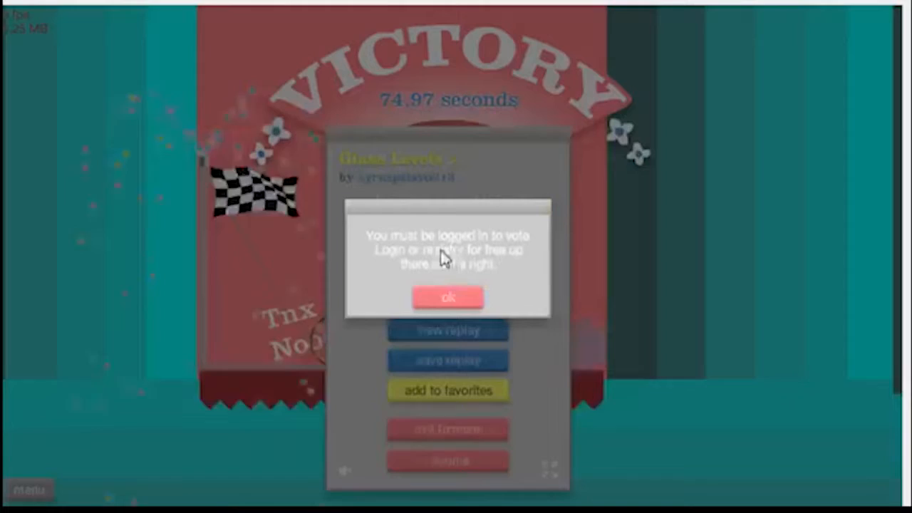
click(448, 298)
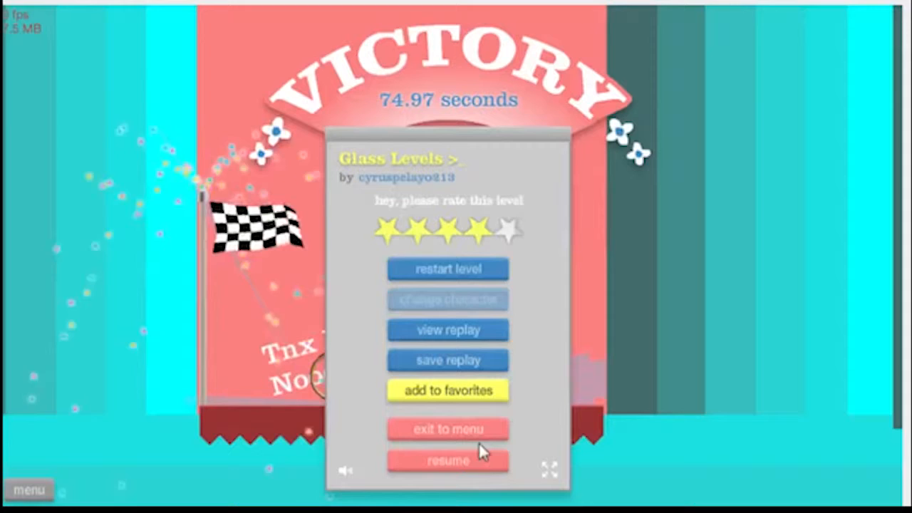
click(447, 428)
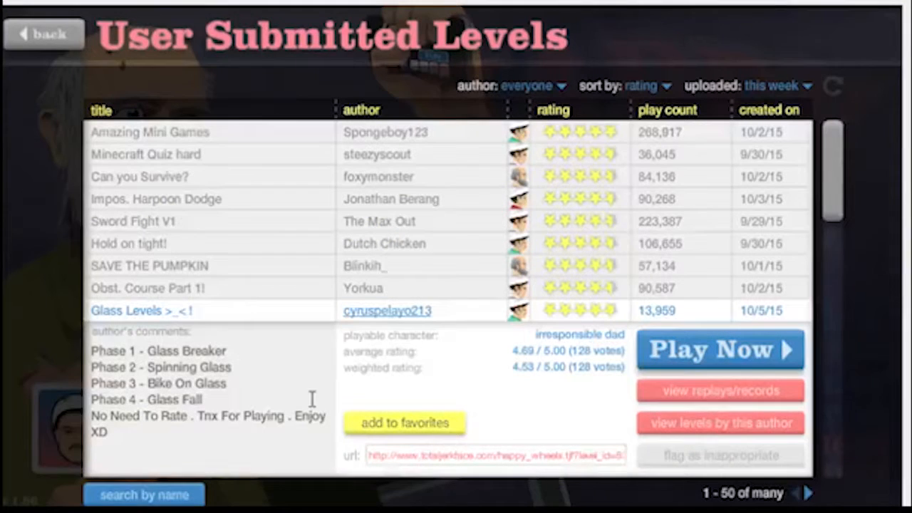
Step: Scroll down to Awesome Run 3 by Spurgeon Rodriguez and start it
scroll(down, 3)
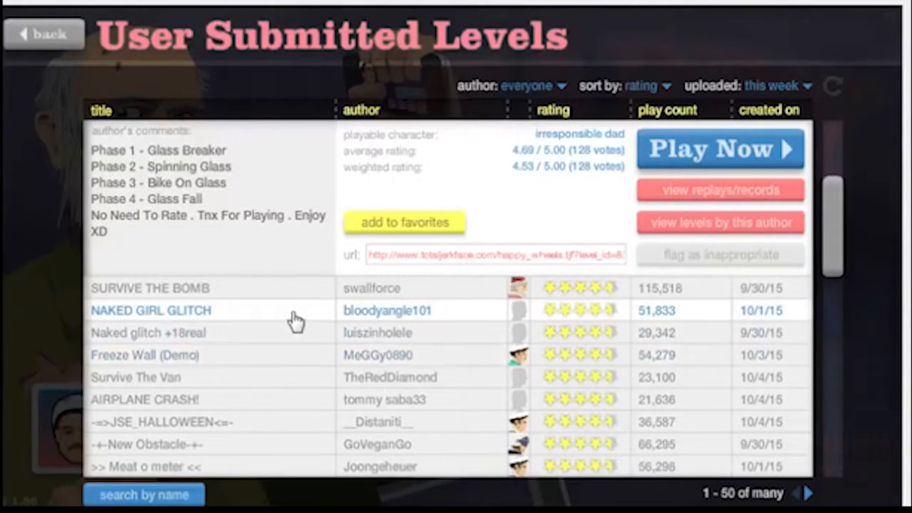
scroll(down, 3)
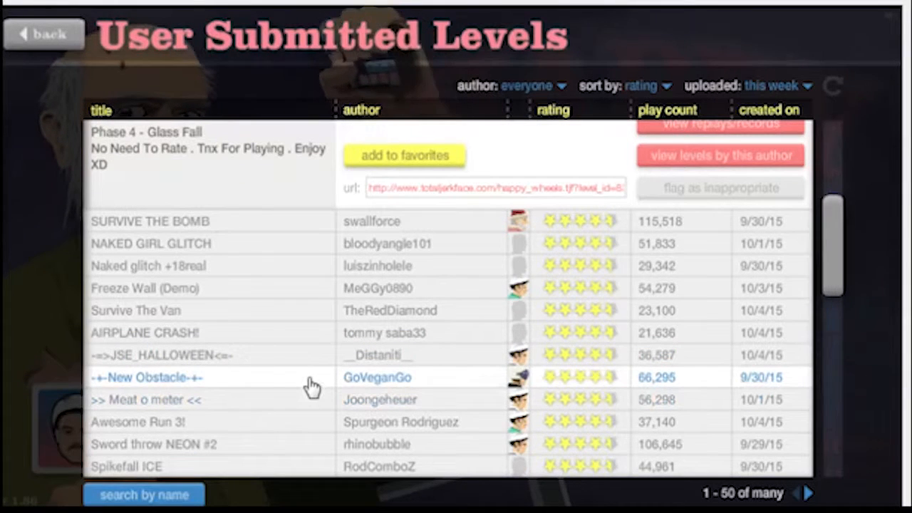
scroll(down, 3)
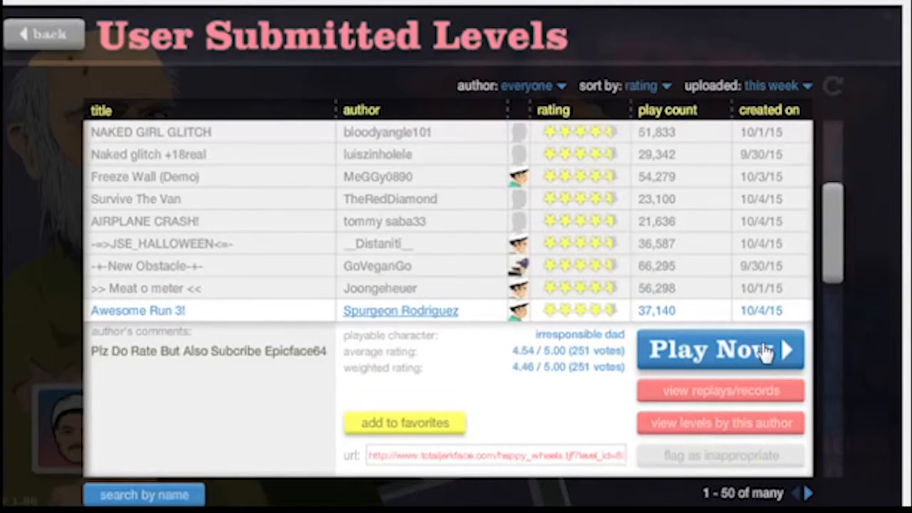
mouse_move(762, 368)
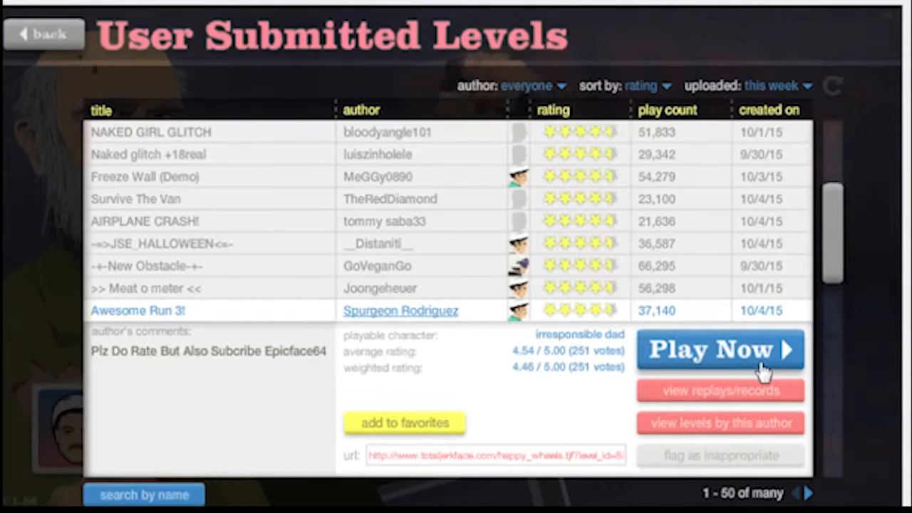
click(718, 349)
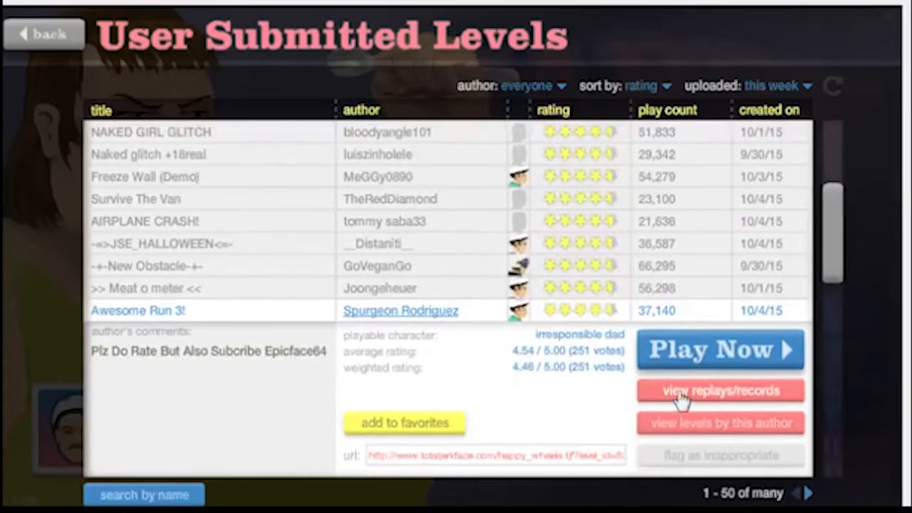
Step: Scroll to BMX 1 by HappyWheeler35 and play it to a 31.50-second victory
scroll(down, 3)
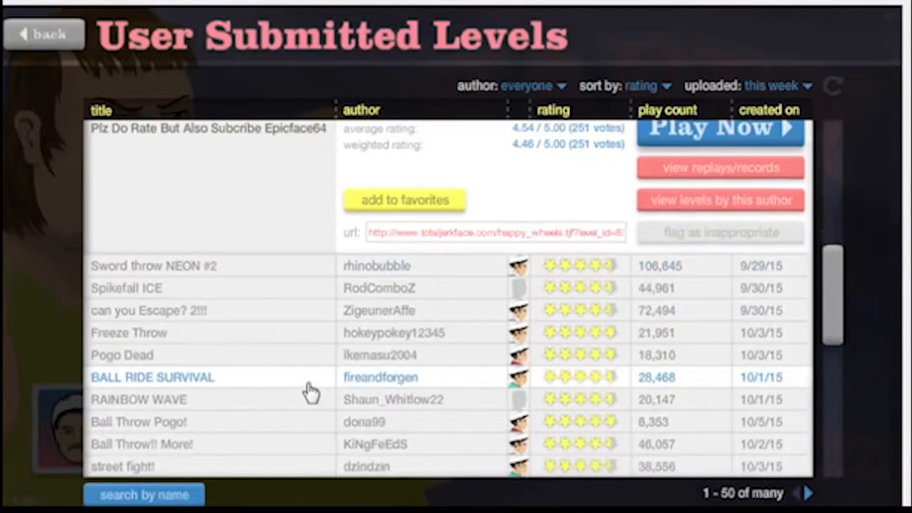
scroll(down, 3)
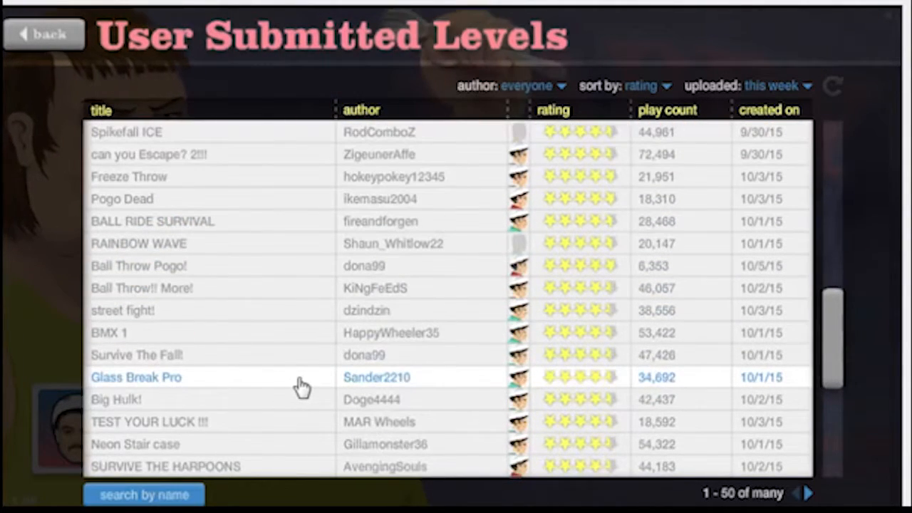
click(108, 311)
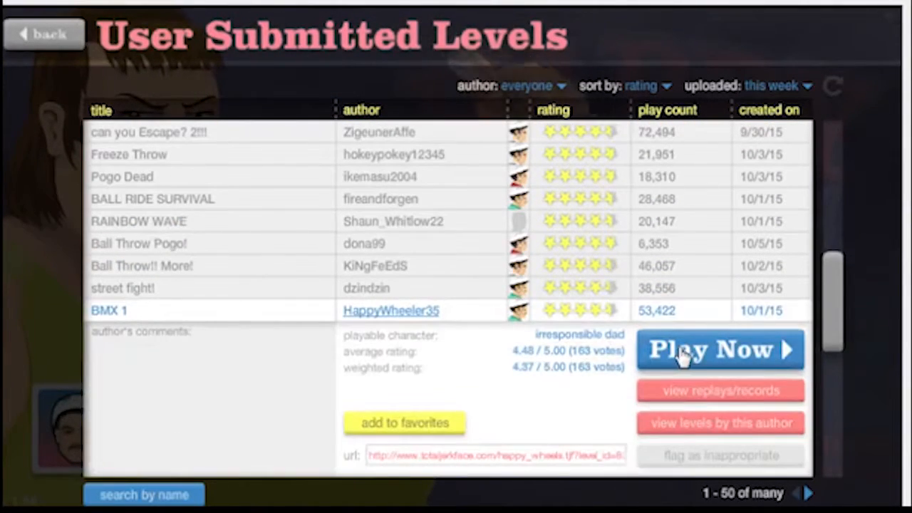
click(720, 349)
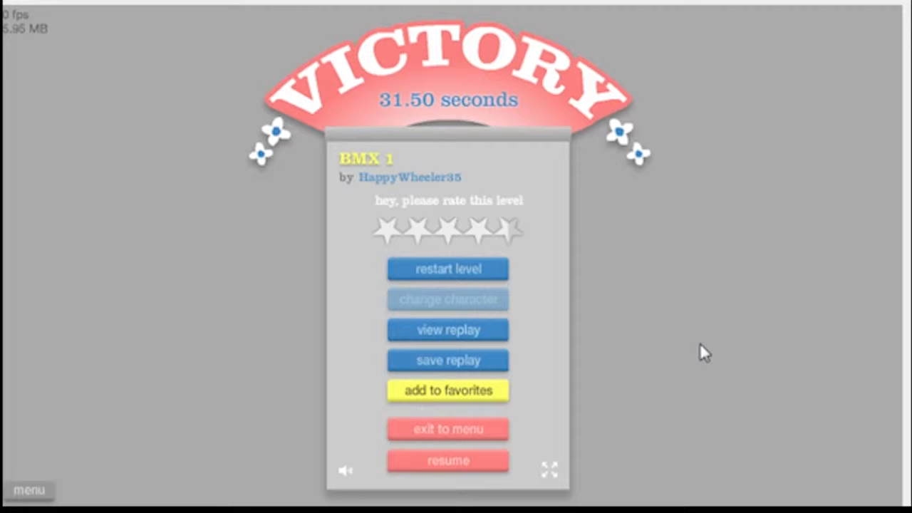
Step: Restart BMX 1 and ride until crashing on the ramp under Ticktack!
click(448, 270)
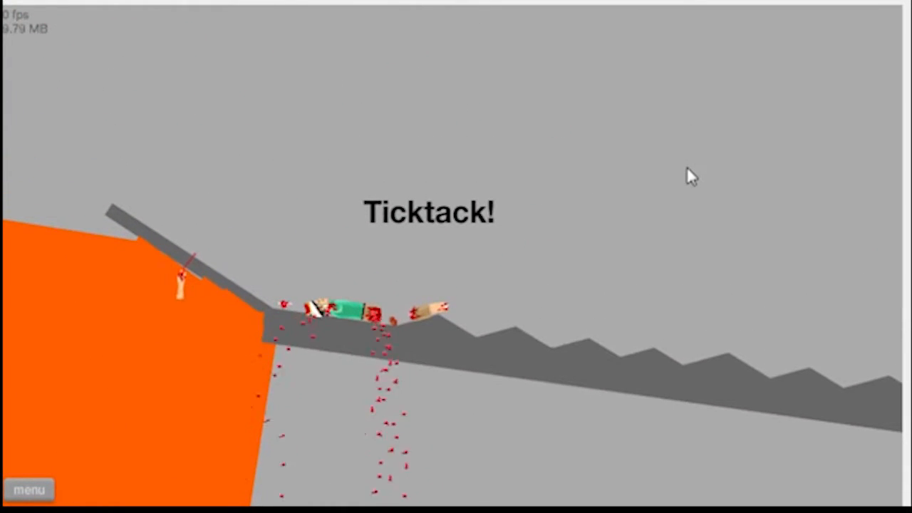
mouse_move(556, 178)
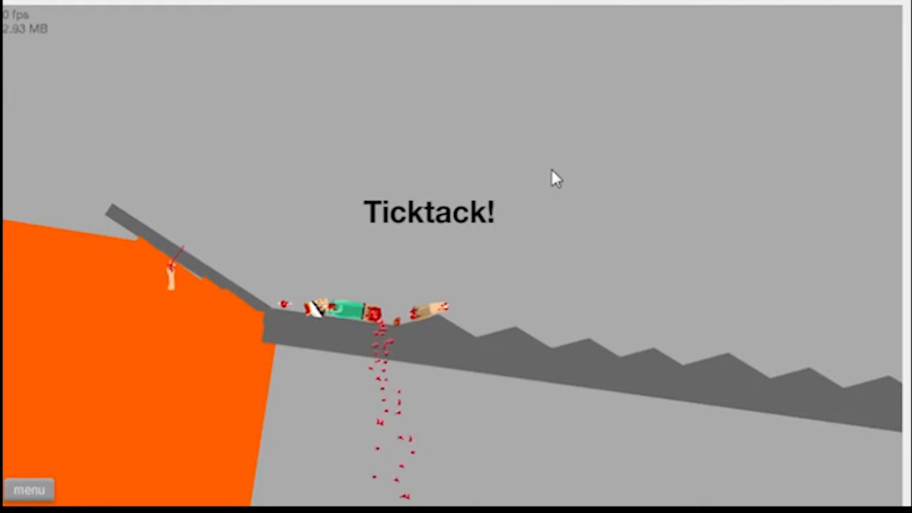
mouse_move(471, 263)
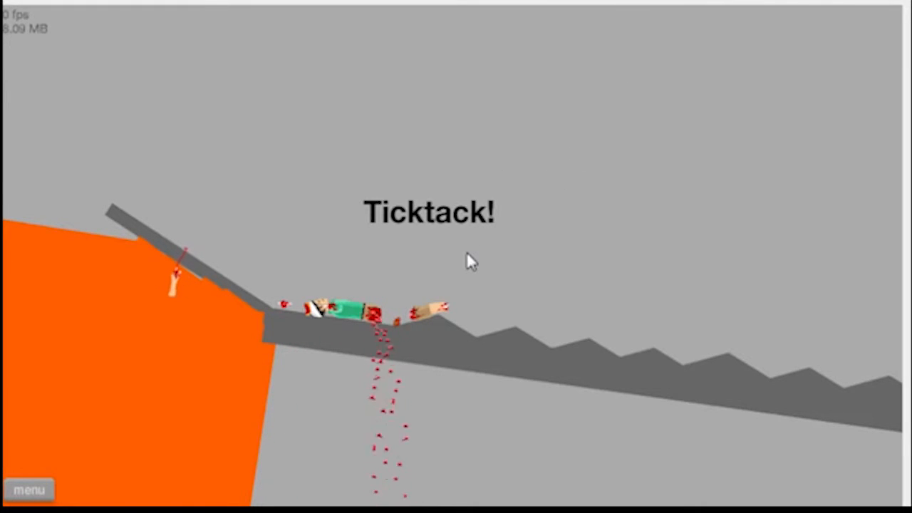